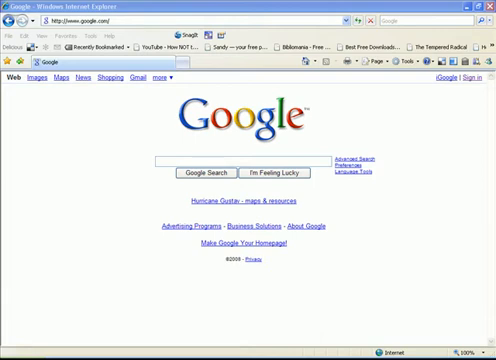
mouse_move(336, 308)
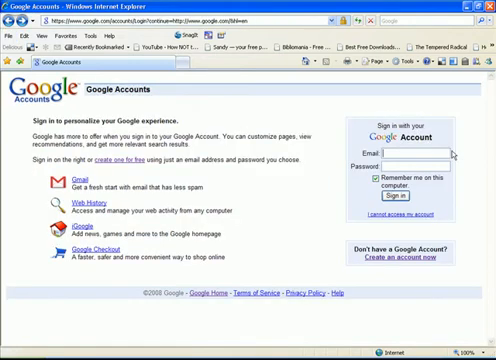
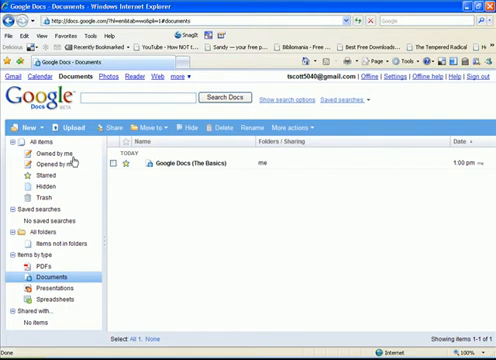
mouse_move(48, 188)
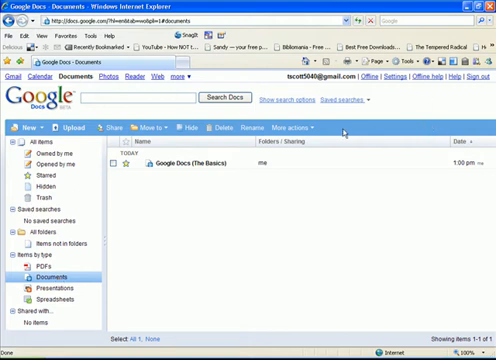
mouse_move(400, 200)
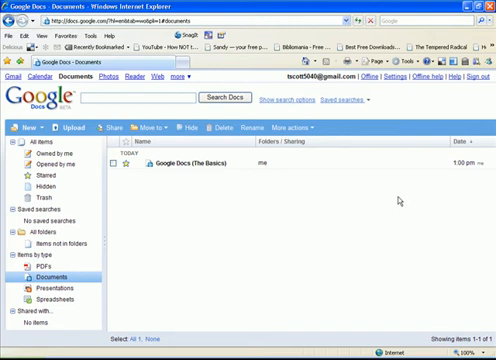
mouse_move(400, 200)
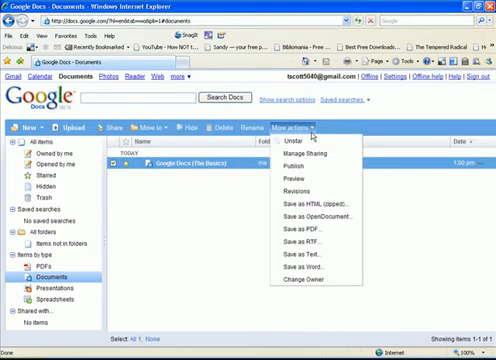
mouse_move(308, 164)
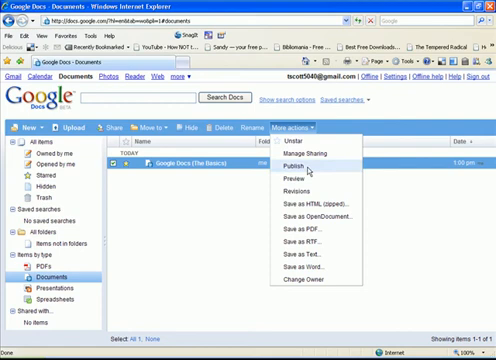
Choose Publish from the More actions list for 'Google Docs (The Basics)'
click(300, 170)
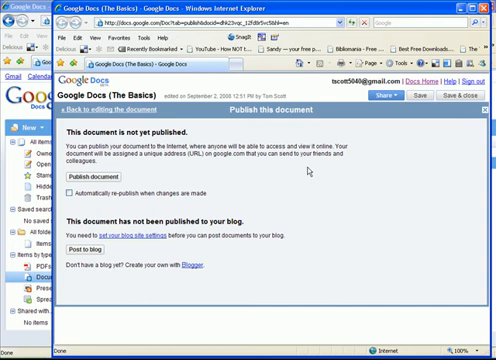
mouse_move(308, 168)
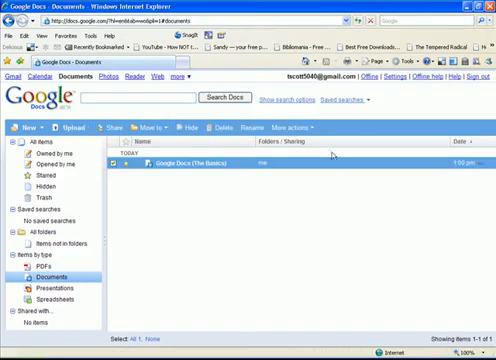
Open 'Google Docs (The Basics)' from the list and read through its text
click(284, 128)
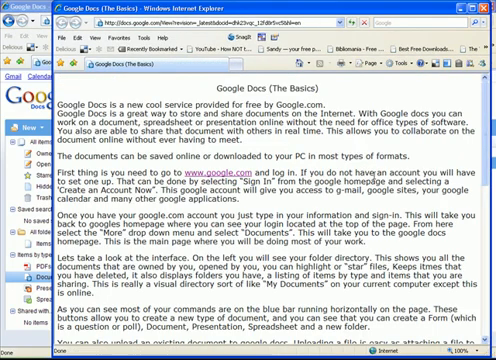
scroll(down, 3)
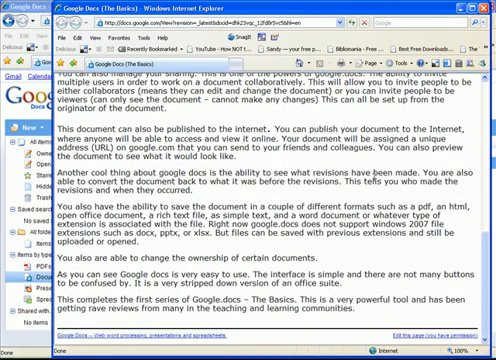
scroll(up, 3)
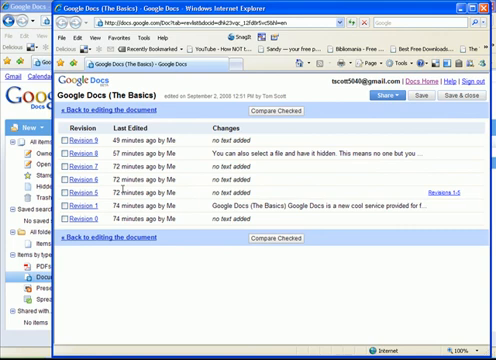
mouse_move(352, 96)
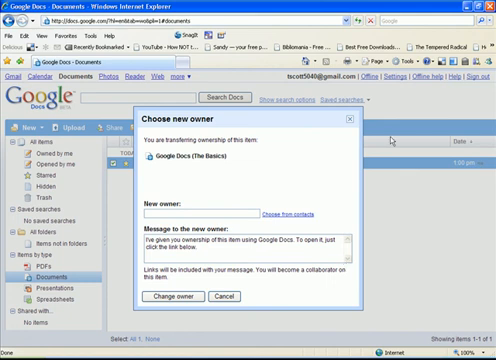
Choose Change owner to bring up the Choose new owner dialog for the document
click(250, 296)
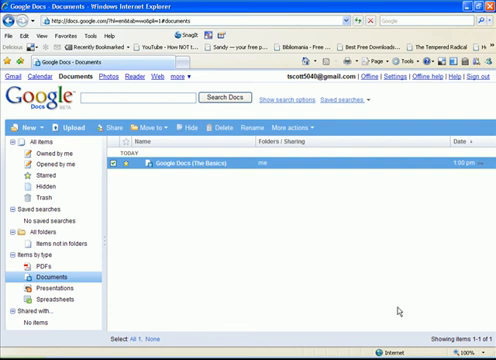
mouse_move(396, 310)
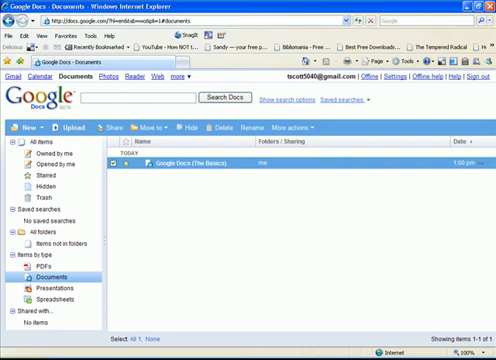